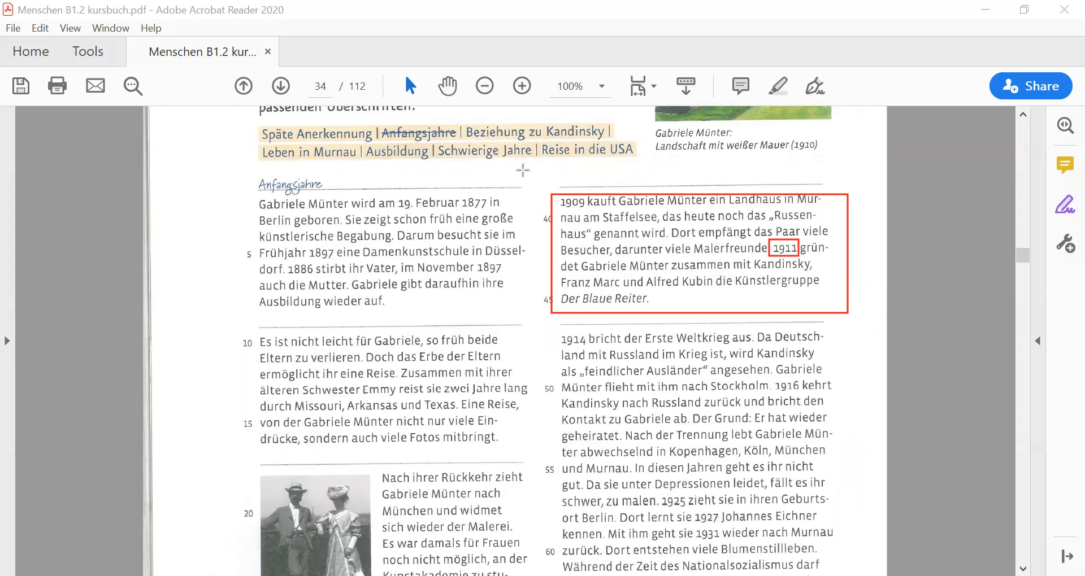
mouse_move(567, 149)
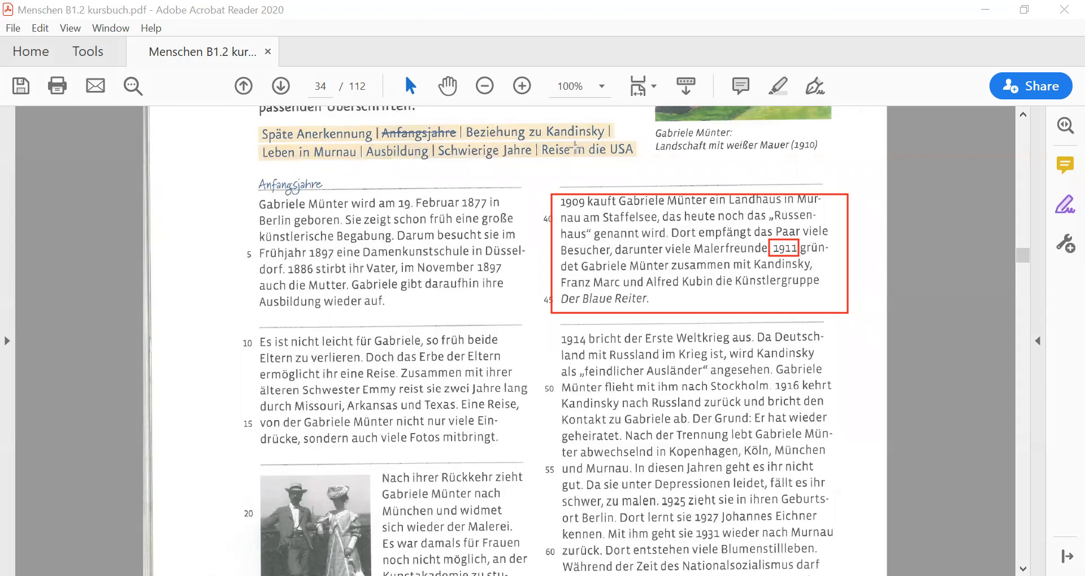
Select the word 'genannt' in the boxed 1909 Gabriele Münter paragraph for red highlighting
double_click(616, 233)
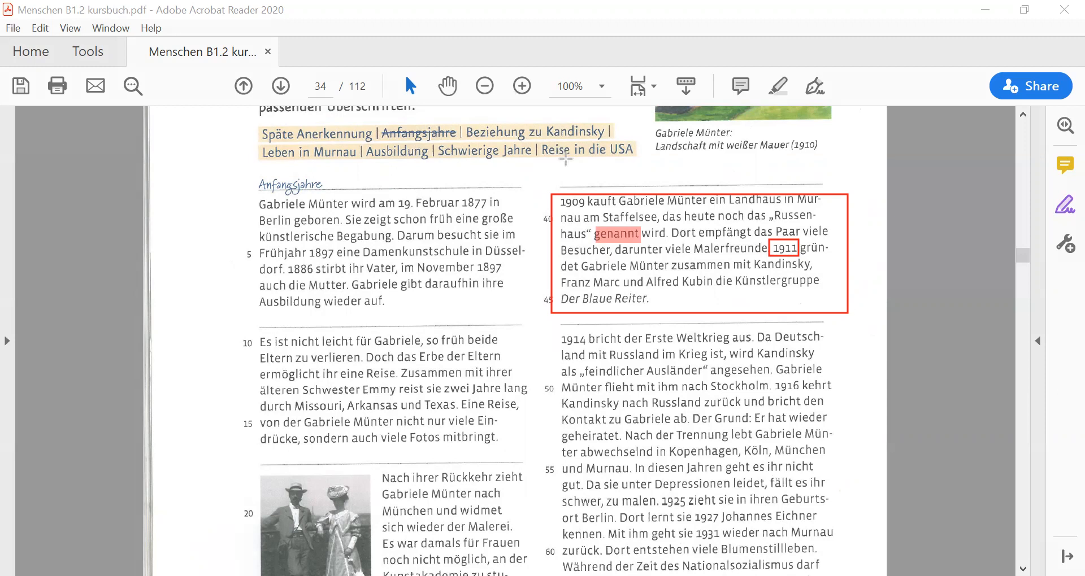